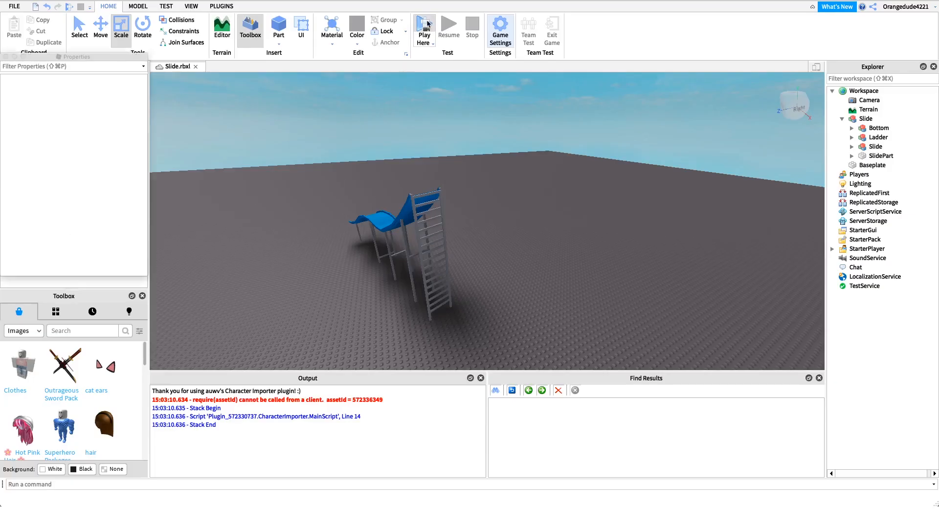
Playtest the finished Slide.rbxl, stop it, and switch to the Baseplate place with the Slide model.
{"action": "left_click", "coordinate": [424, 26]}
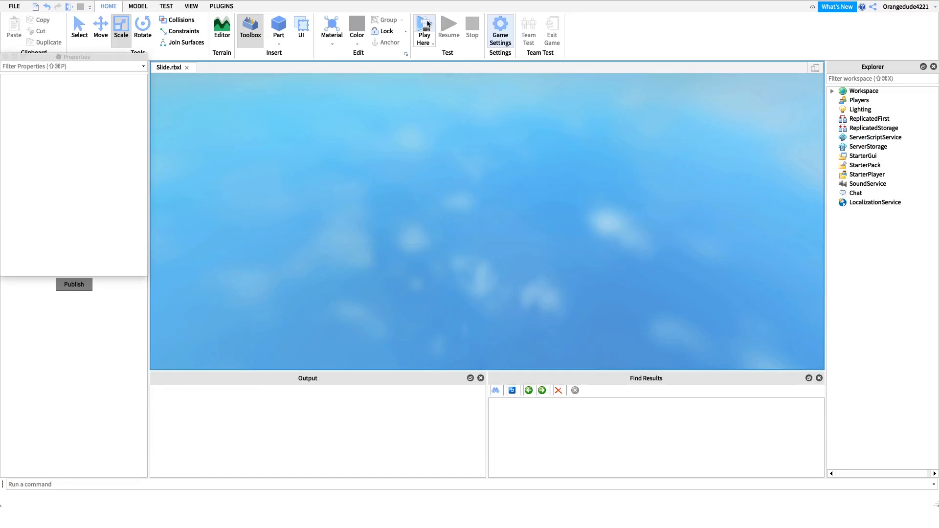
{"action": "left_click", "coordinate": [424, 23]}
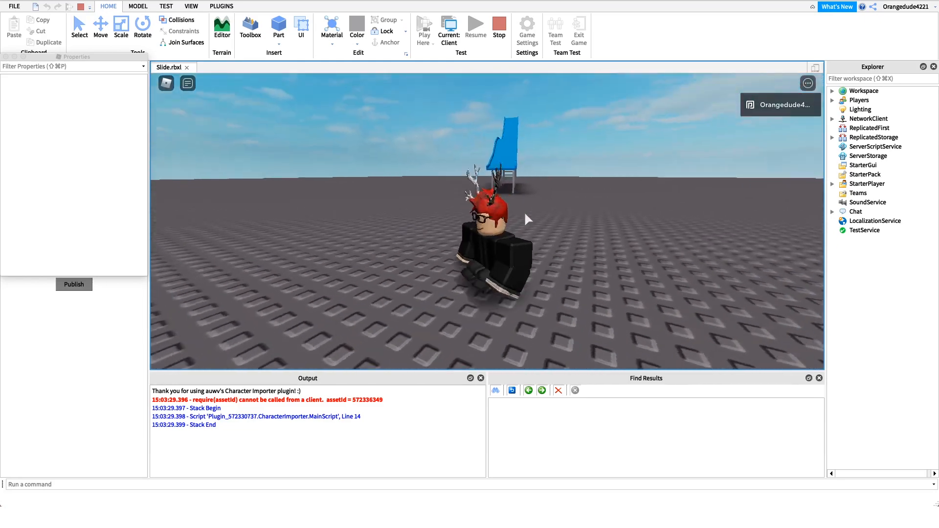
{"action": "left_click", "coordinate": [250, 27]}
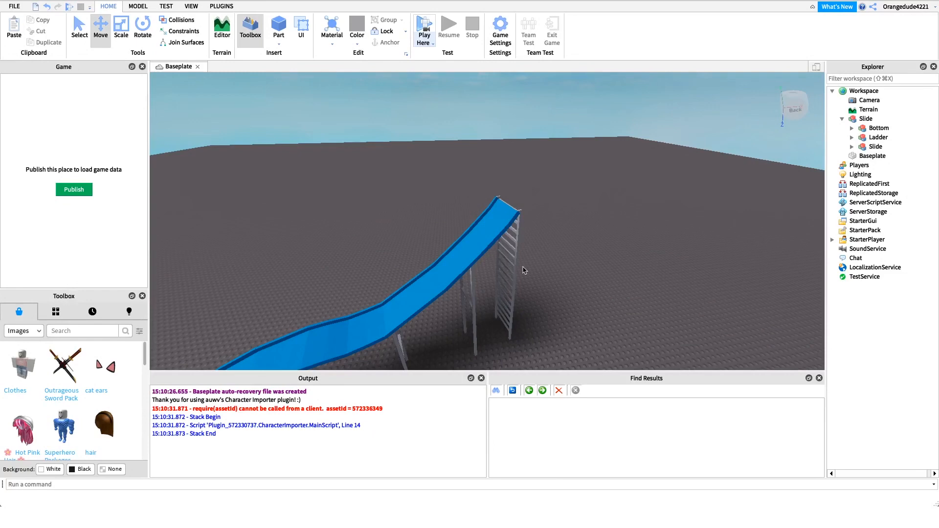
{"action": "mouse_move", "coordinate": [522, 236]}
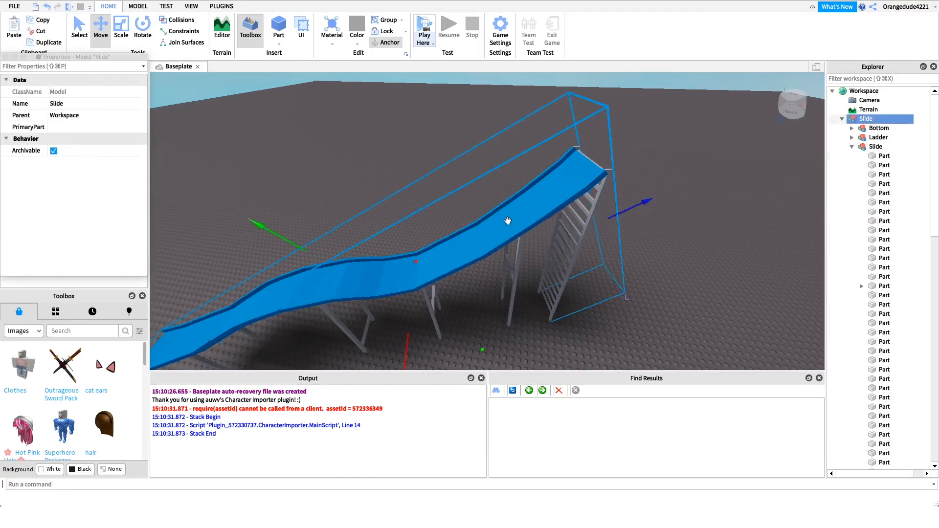
{"action": "left_click_drag", "start_coordinate": [507, 221], "coordinate": [558, 193]}
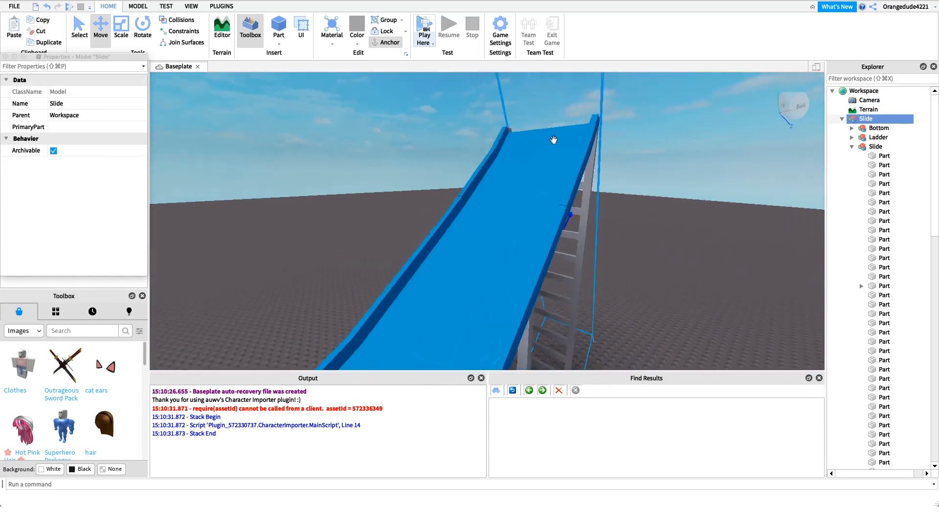
{"action": "left_click", "coordinate": [878, 155]}
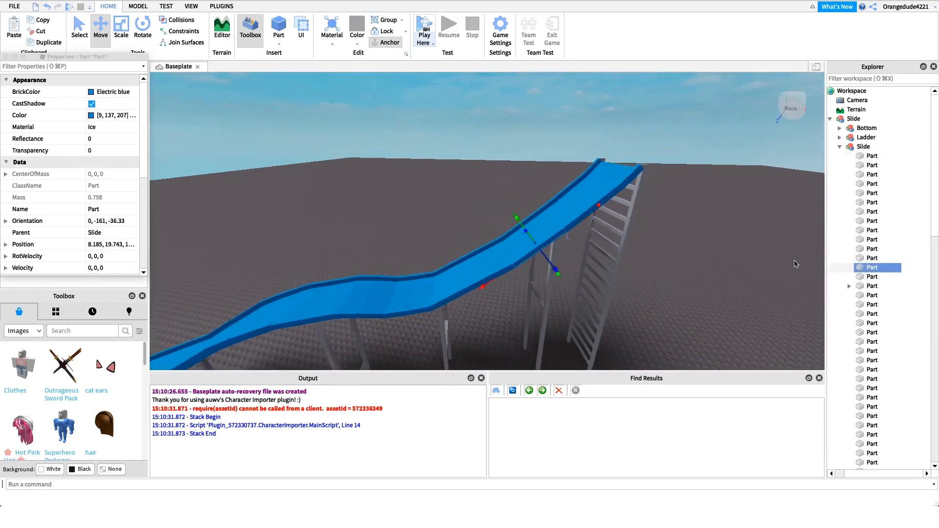
{"action": "mouse_move", "coordinate": [627, 252]}
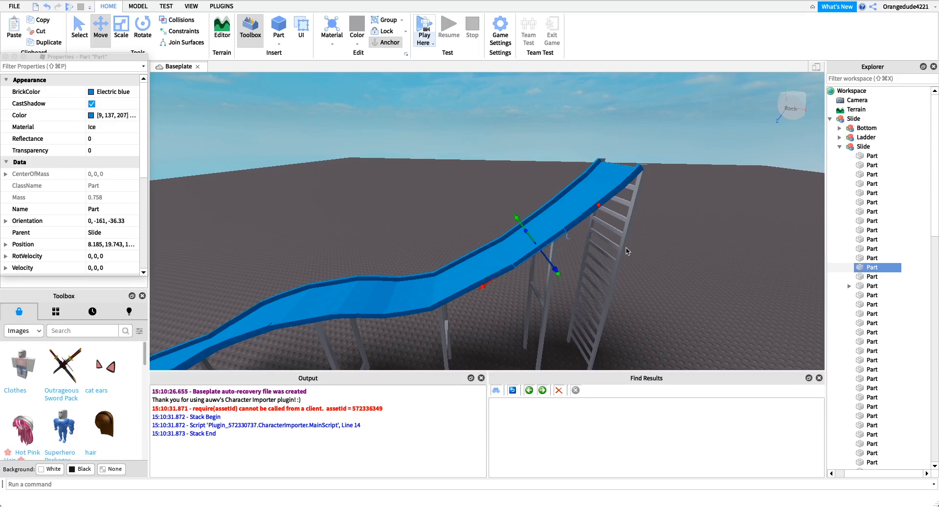
{"action": "left_click_drag", "start_coordinate": [626, 251], "coordinate": [570, 232]}
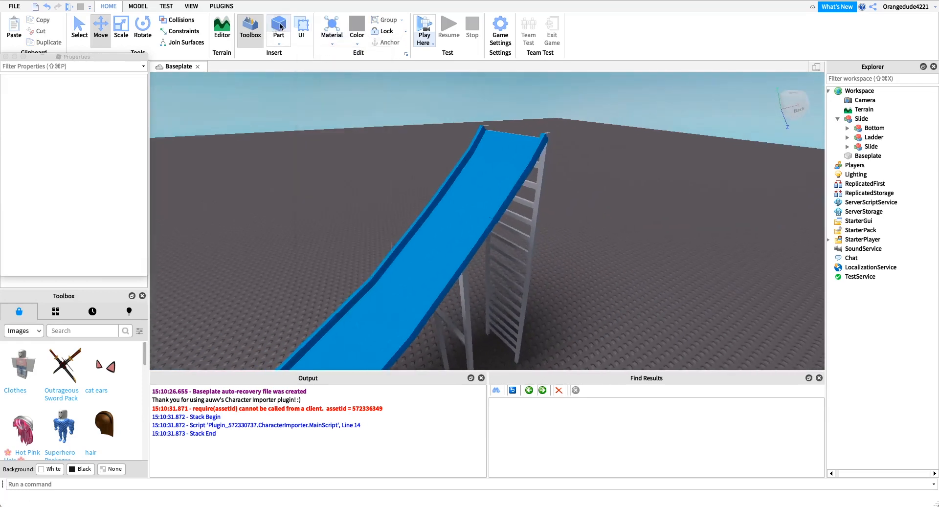
Add a part named SlideStart over the slide top with Transparency 1 and CanCollide off.
{"action": "left_click", "coordinate": [277, 27]}
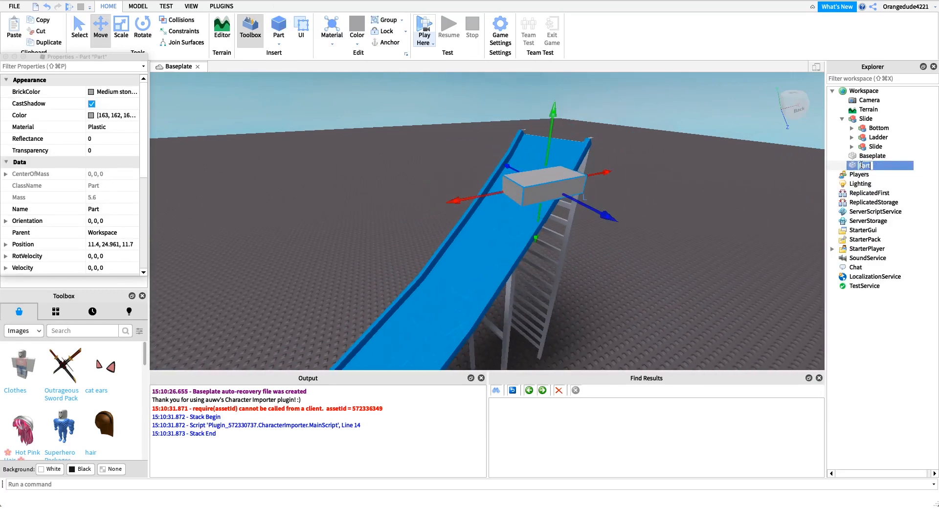
{"action": "type", "text": "SlideStart"}
{"action": "left_click", "coordinate": [74, 66]}
{"action": "type", "text": "tr"}
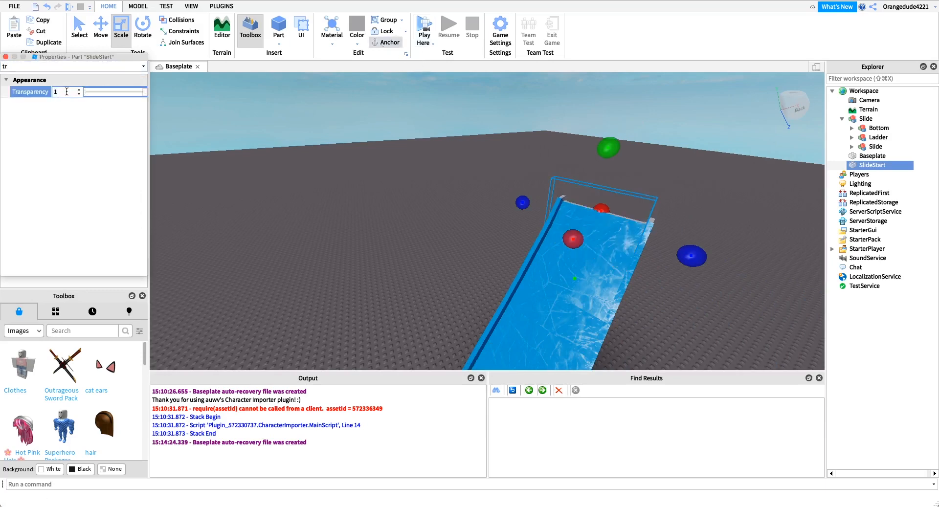
{"action": "type", "text": "ca"}
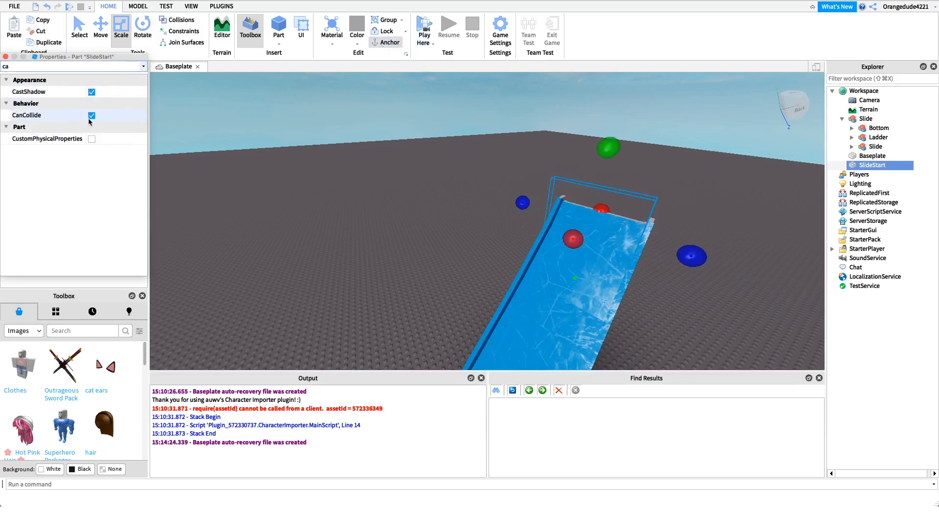
{"action": "left_click", "coordinate": [91, 115]}
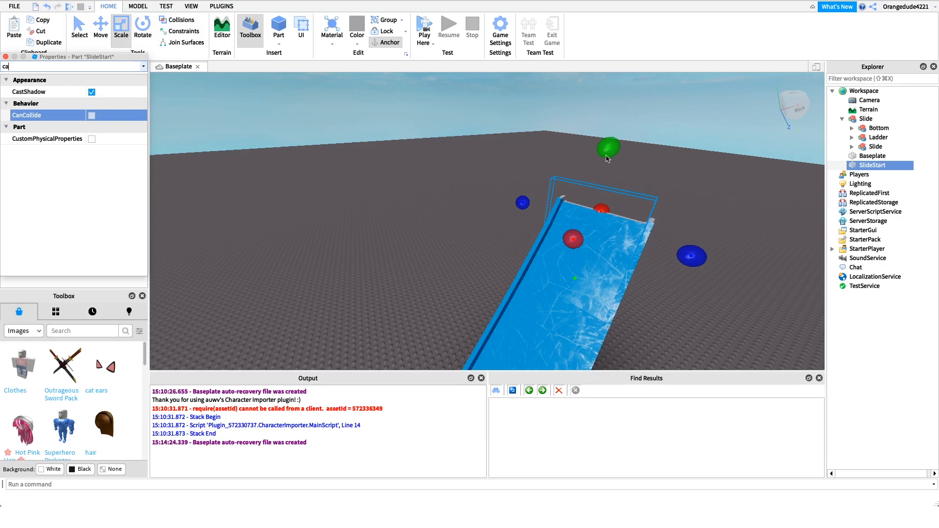
{"action": "left_click", "coordinate": [897, 164]}
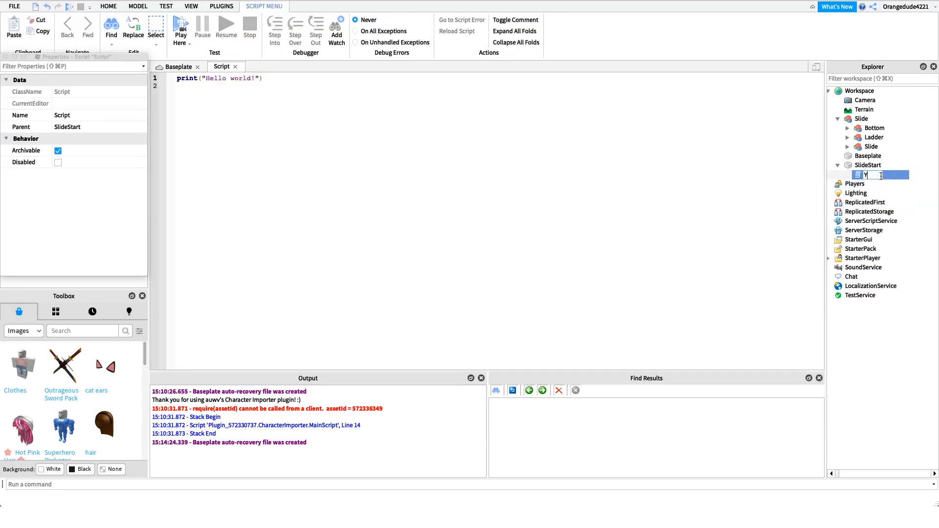
Rename the new script in SlideStart to TouchScript and open it in the editor.
{"action": "type", "text": "TouchScript"}
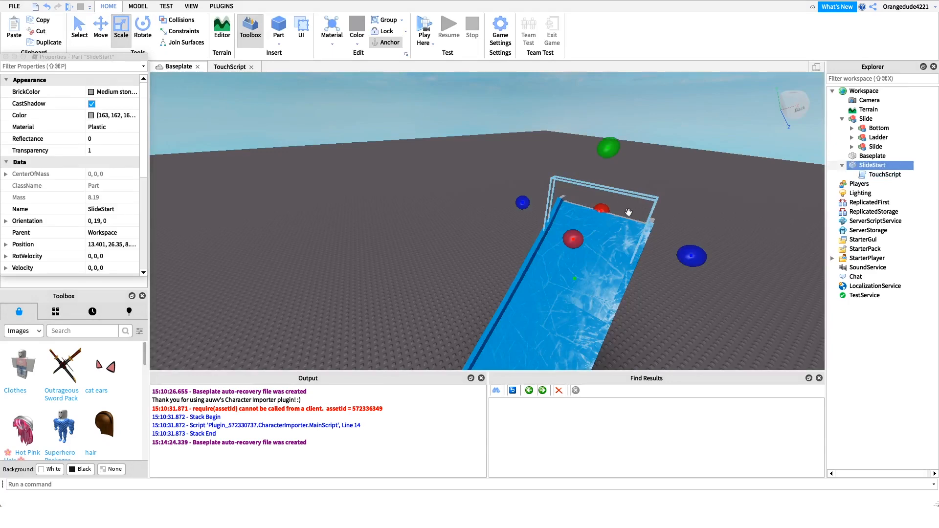
{"action": "left_click", "coordinate": [229, 67]}
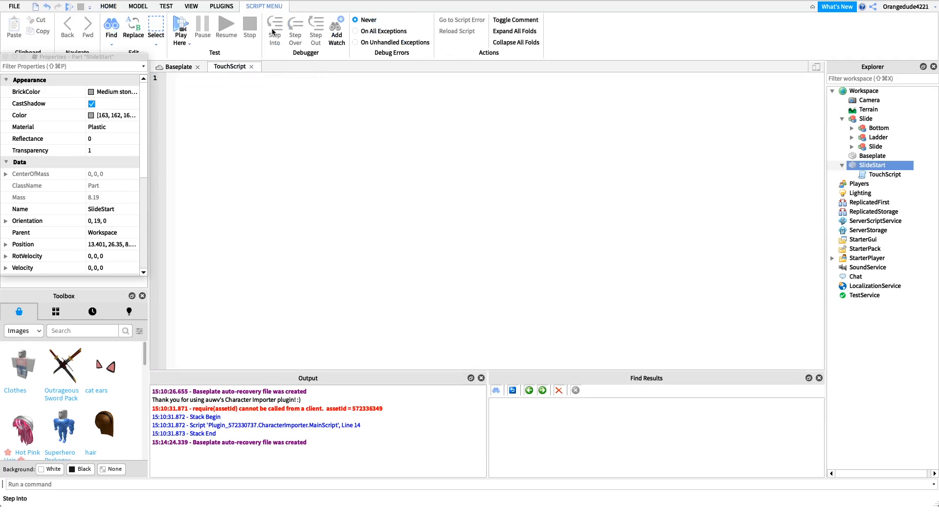
Write script.Parent.Touched:Connect(function(HitPart) ... end) in TouchScript.
{"action": "type", "text": "script.Parent"}
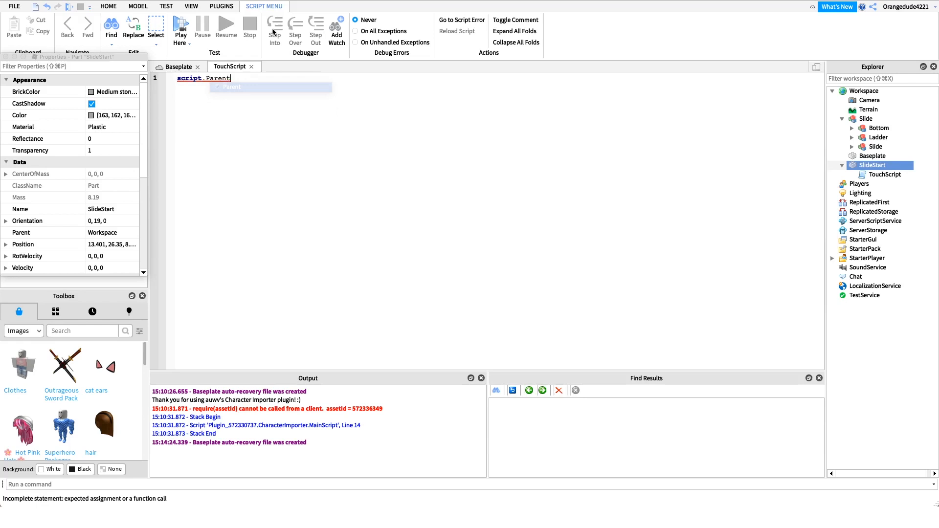
{"action": "type", "text": ".Touched:Connect(function("}
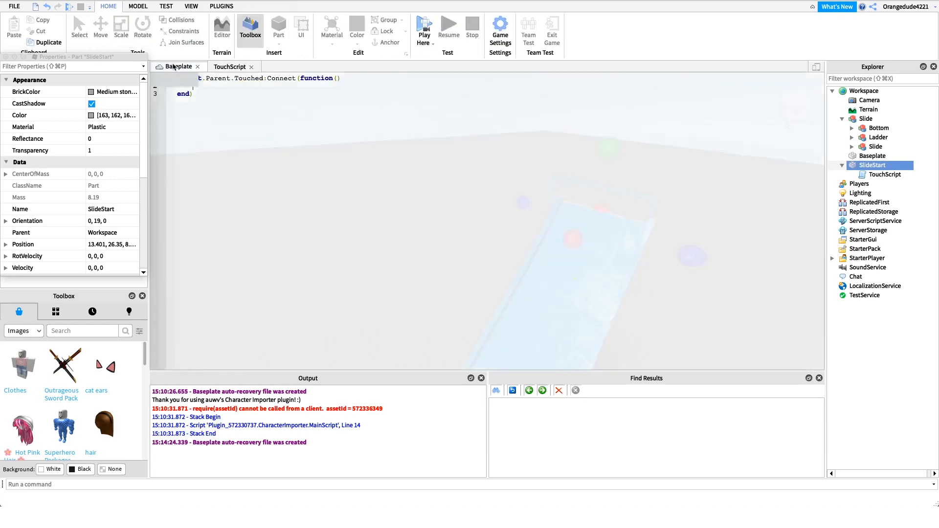
{"action": "left_click", "coordinate": [229, 66]}
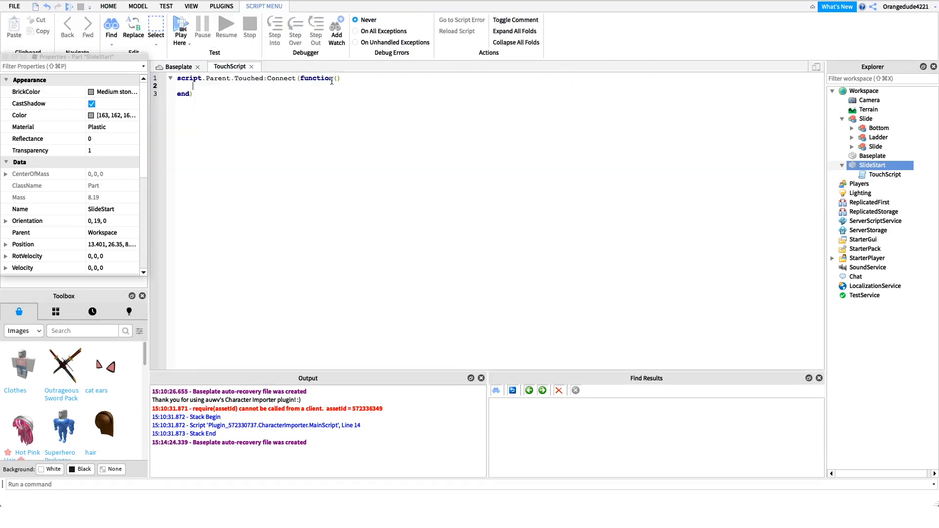
{"action": "type", "text": "hi"}
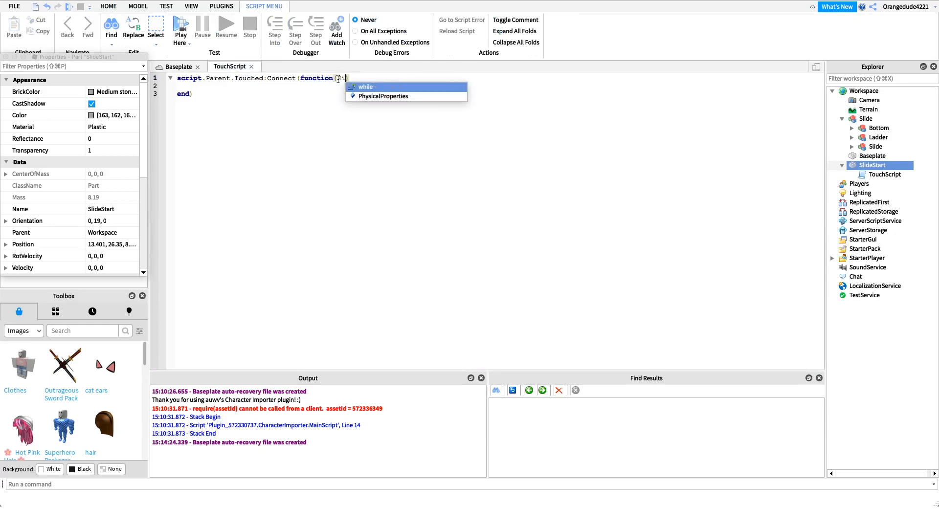
{"action": "type", "text": "HitPart"}
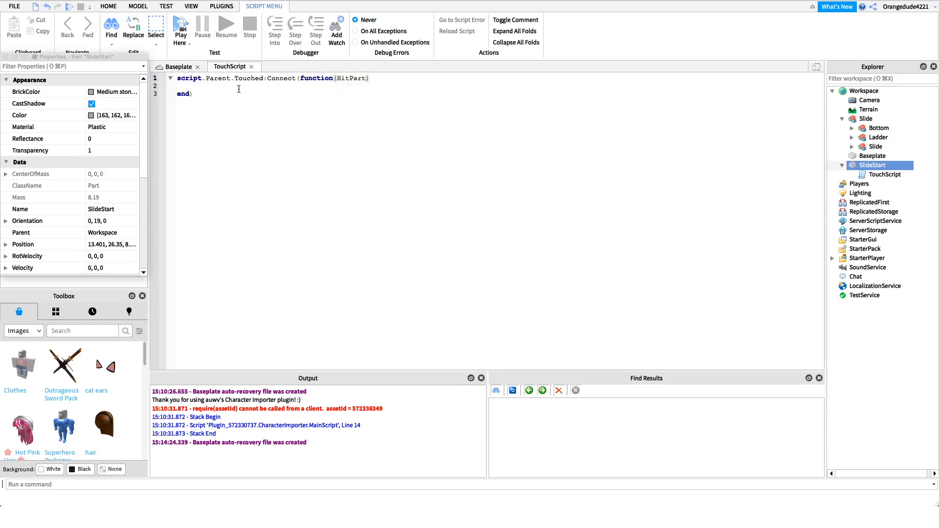
{"action": "left_click", "coordinate": [110, 7]}
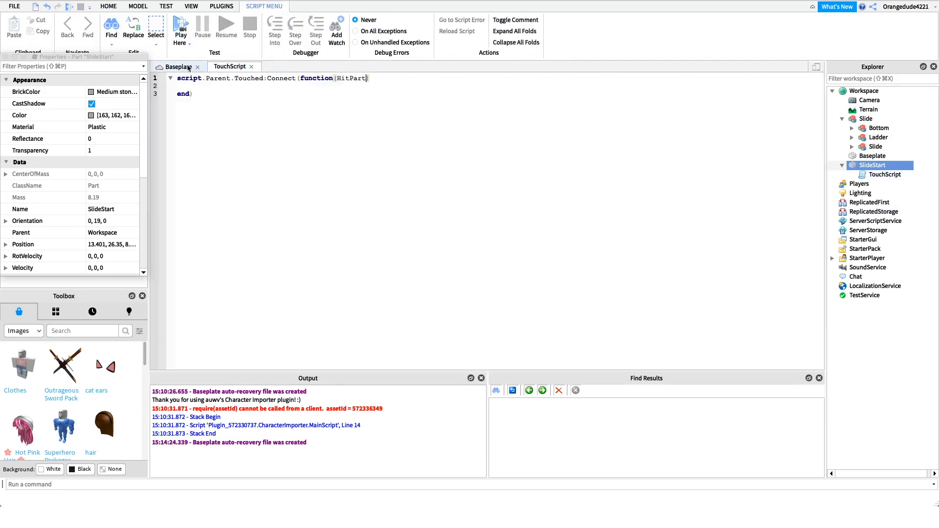
{"action": "left_click", "coordinate": [109, 7]}
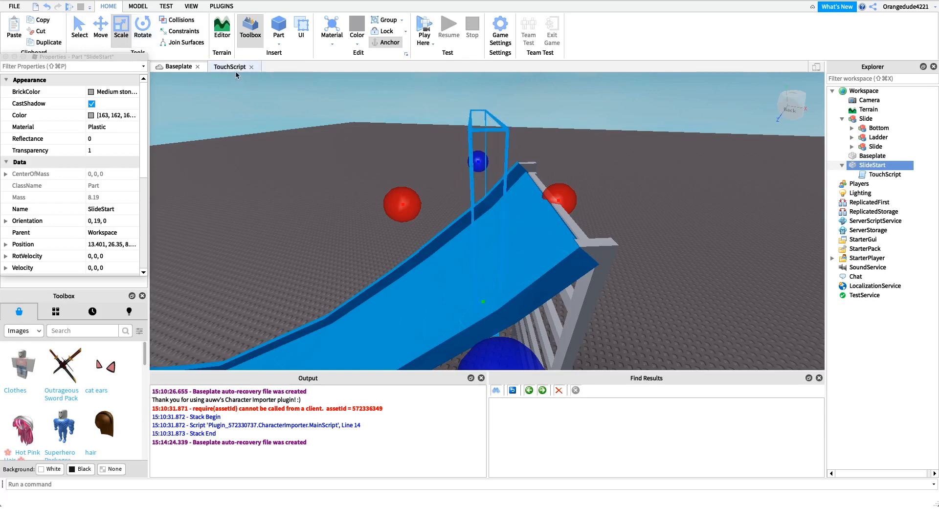
{"action": "left_click", "coordinate": [229, 66]}
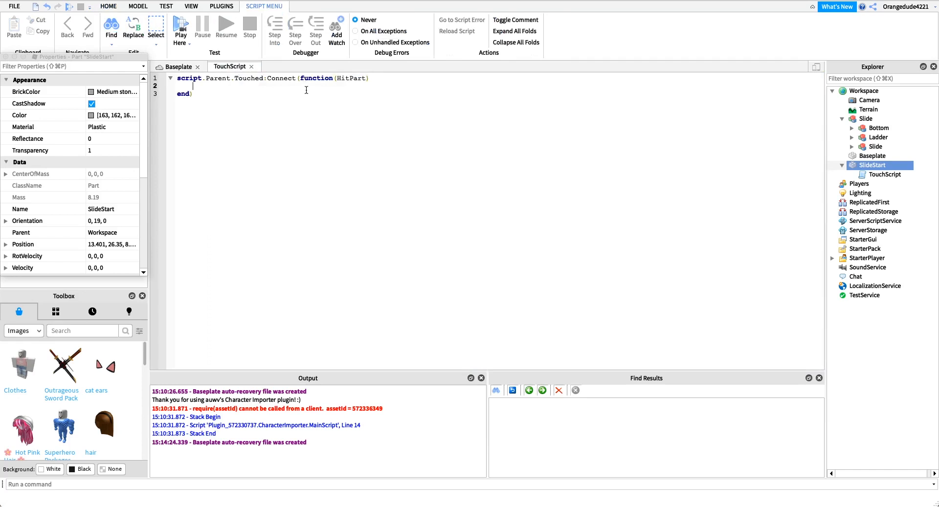
Add 'local Character = HitPart.Parent' and 'local Humanoid = Character:FindFirstChild("Humanoid")' inside the function.
{"action": "type", "text": "local Character = HitPart.Parent"}
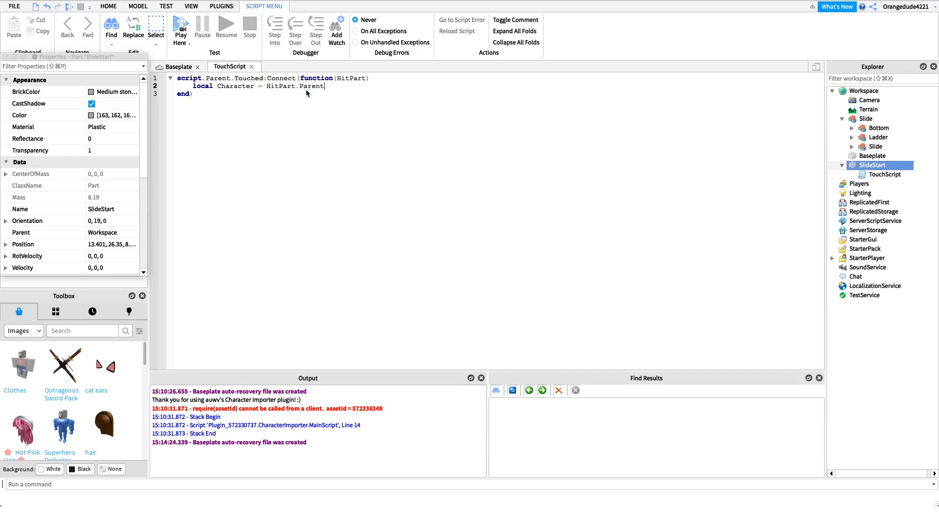
{"action": "key", "text": "Enter"}
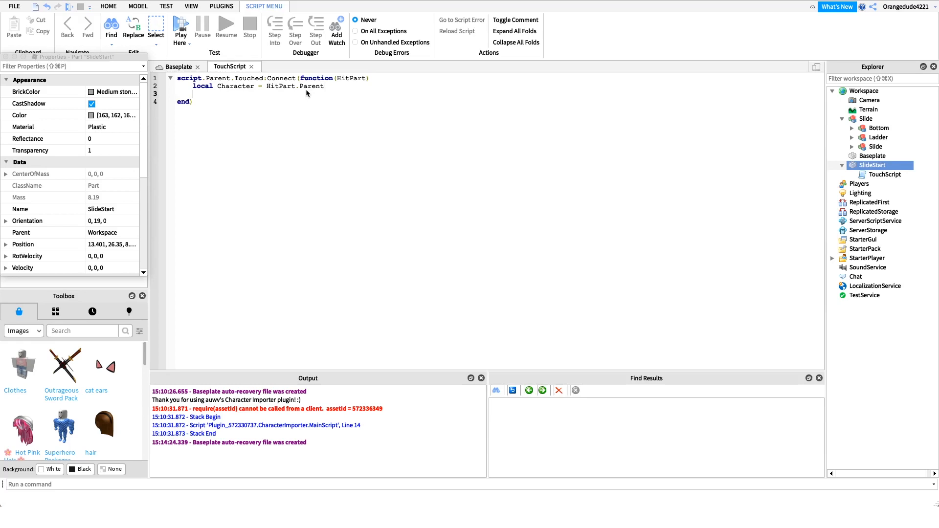
{"action": "type", "text": "local Hu"}
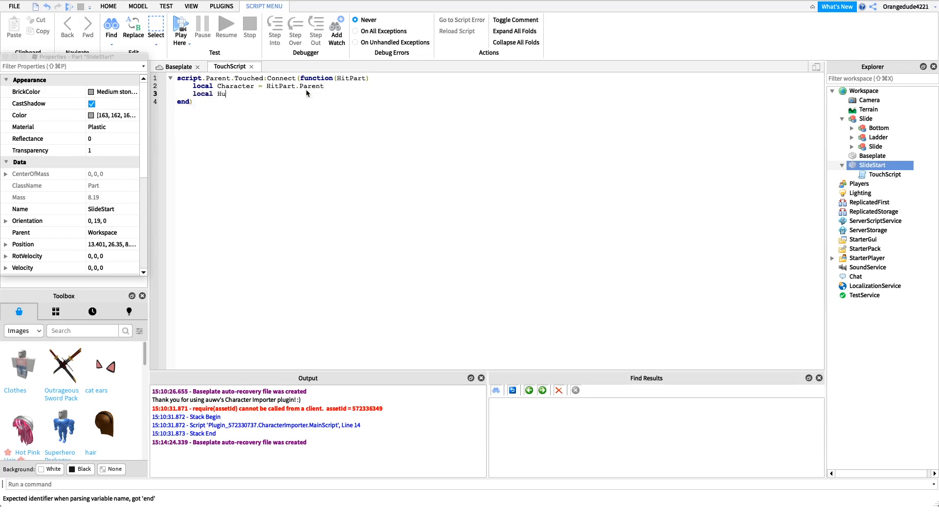
{"action": "type", "text": "manoid = C"}
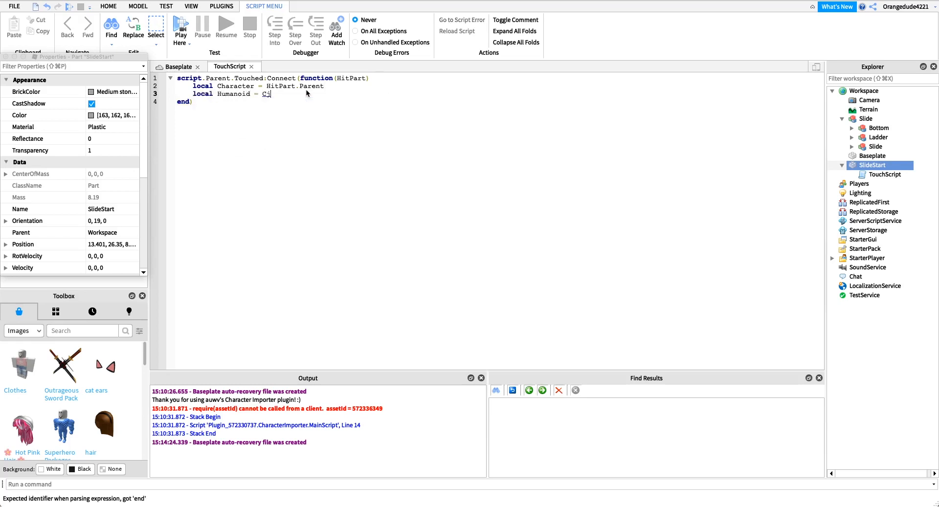
{"action": "type", "text": "haracter:FindFirstChild(\""}
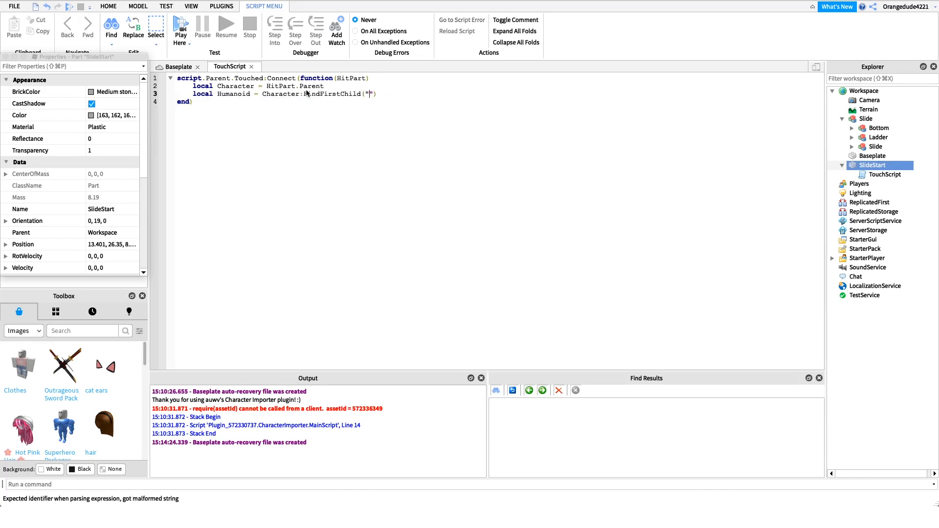
{"action": "type", "text": "Hu"}
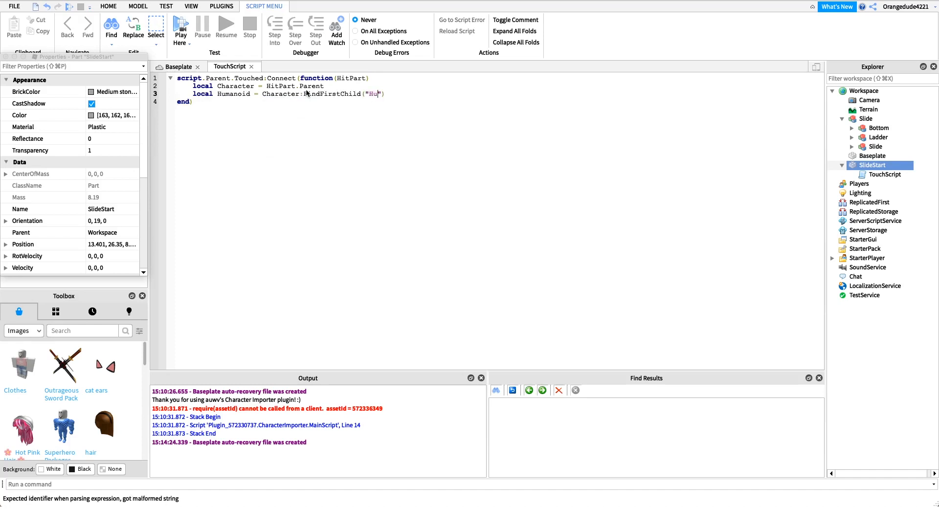
{"action": "type", "text": "manoid"}
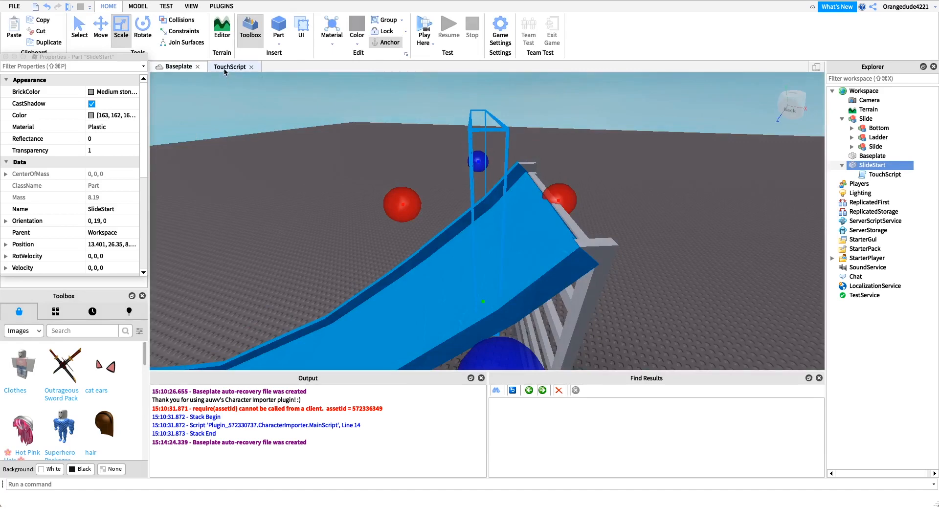
{"action": "mouse_move", "coordinate": [225, 72]}
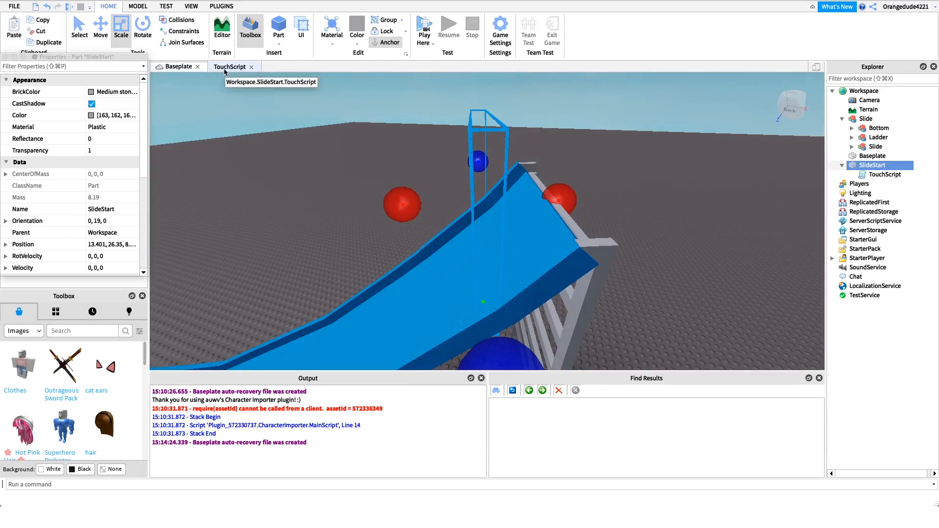
{"action": "left_click", "coordinate": [229, 66]}
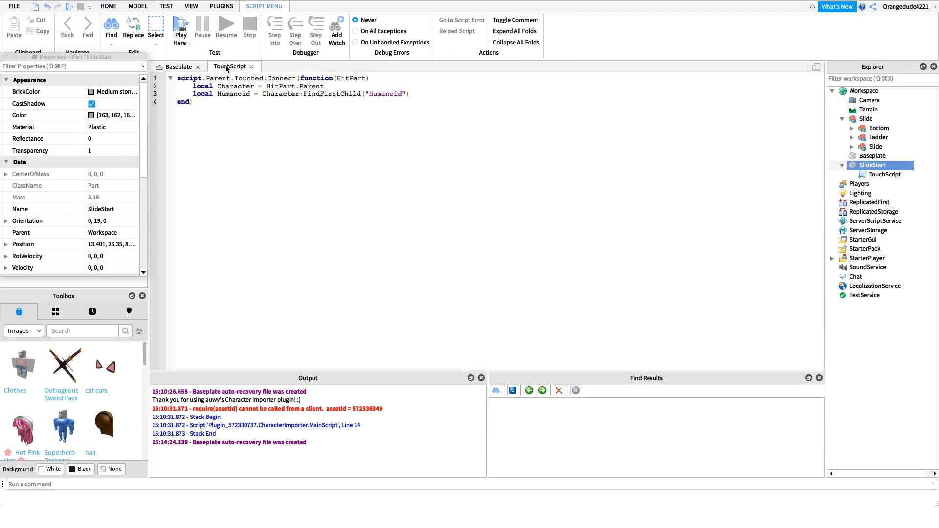
{"action": "left_click_drag", "start_coordinate": [262, 94], "coordinate": [328, 94]}
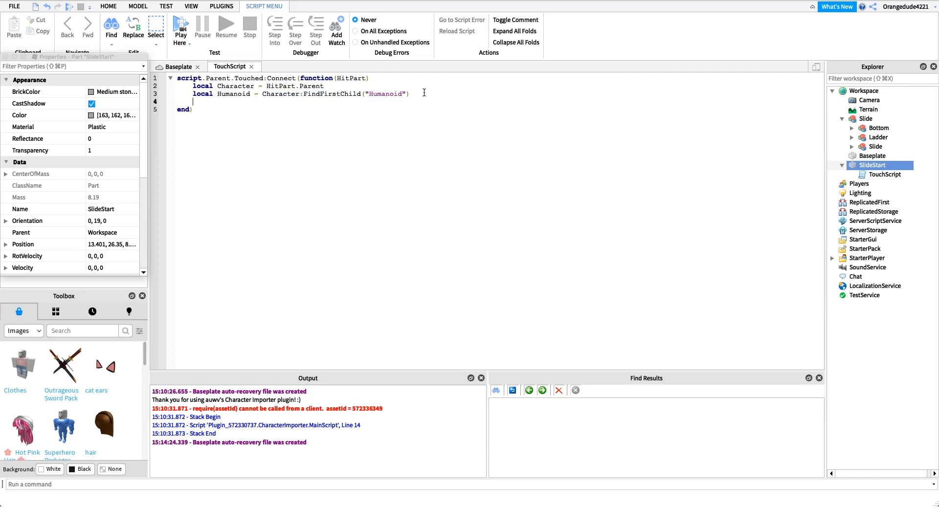
{"action": "key", "text": "Enter"}
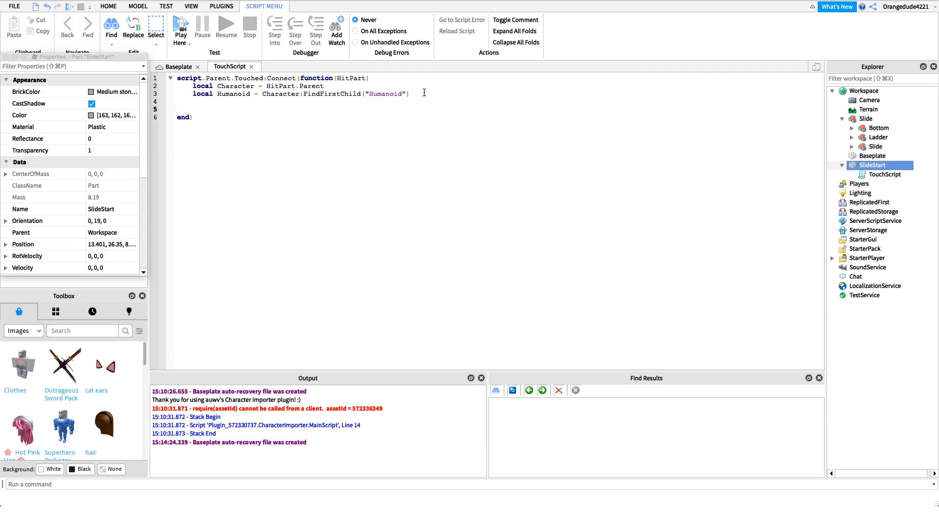
Add 'if Humanoid ~= nil then Humanoid.Sit = true end' and start a play test.
{"action": "type", "text": "if"}
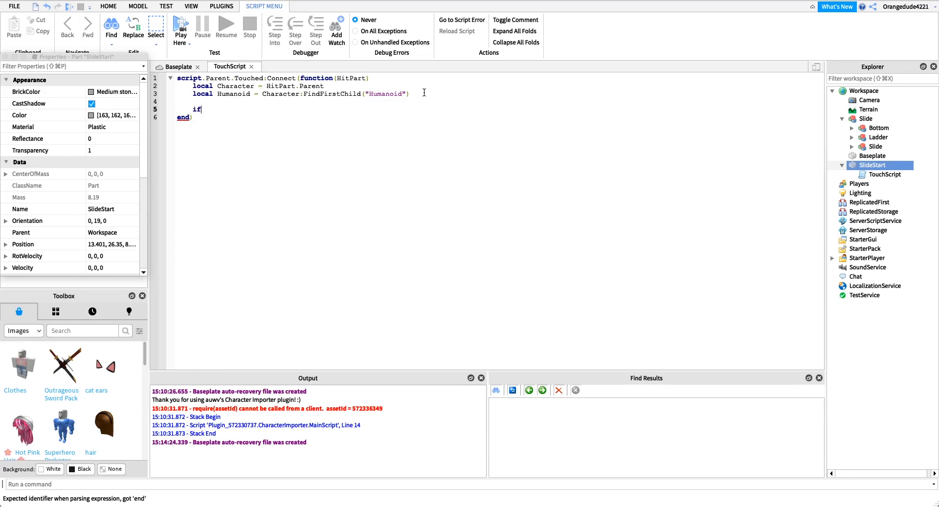
{"action": "type", "text": "Hum"}
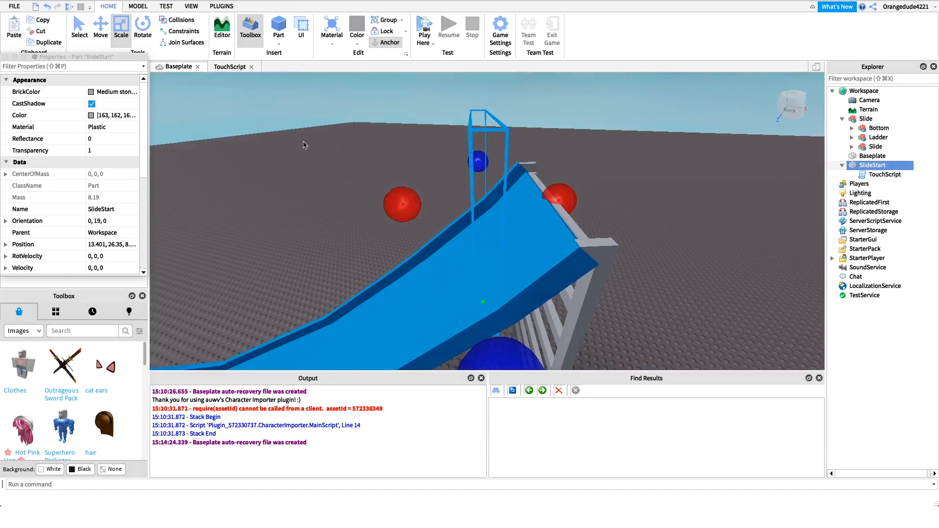
{"action": "left_click", "coordinate": [230, 66]}
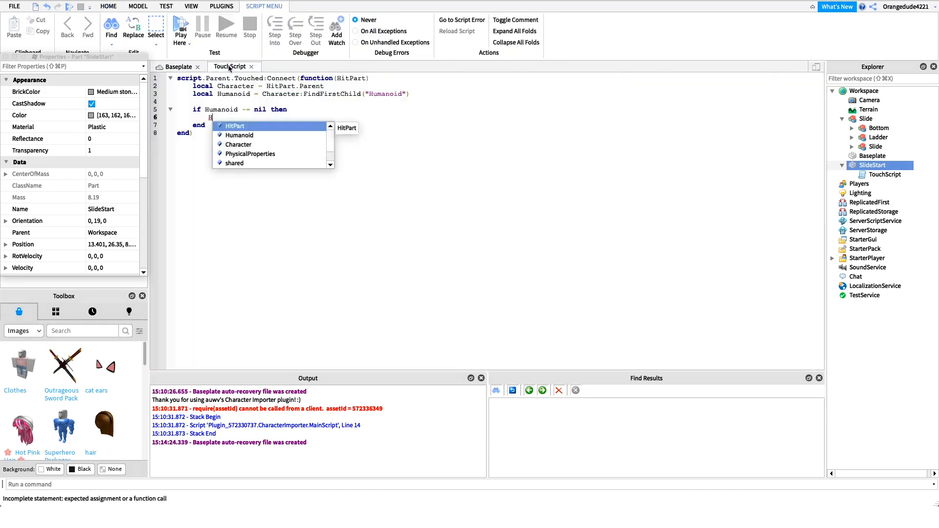
{"action": "type", "text": "Humanoid.Sit = t"}
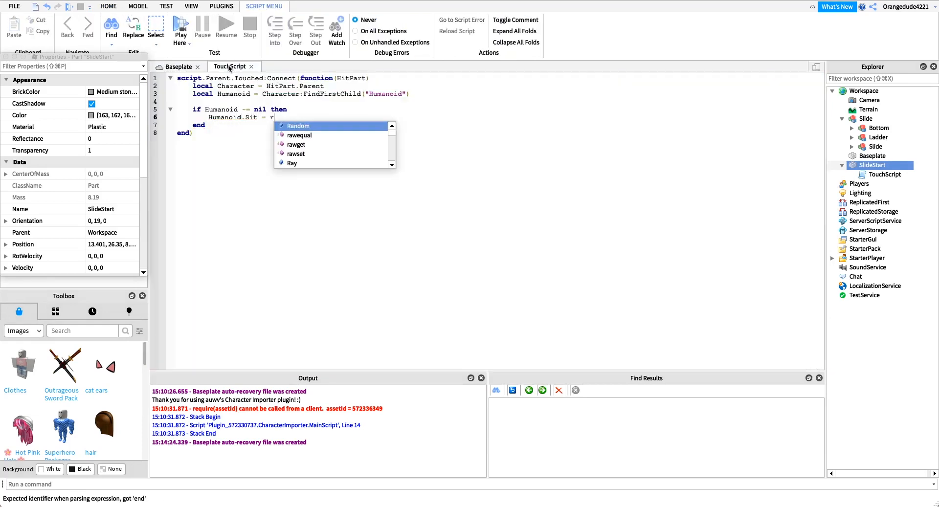
{"action": "type", "text": "true"}
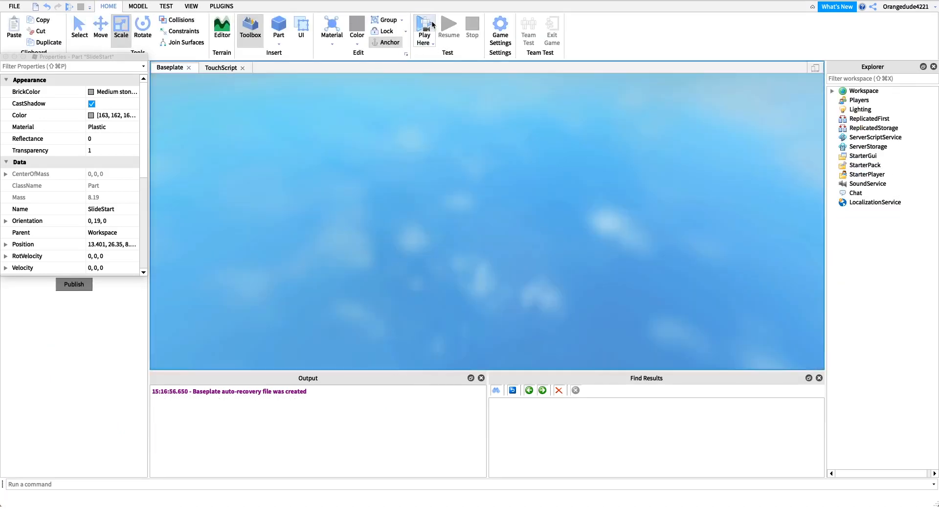
{"action": "left_click", "coordinate": [424, 25]}
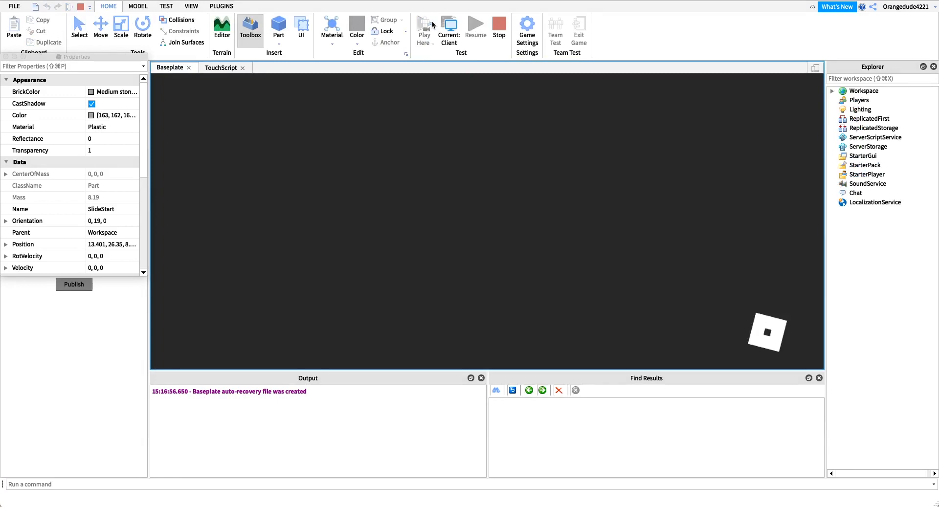
{"action": "left_click", "coordinate": [424, 24]}
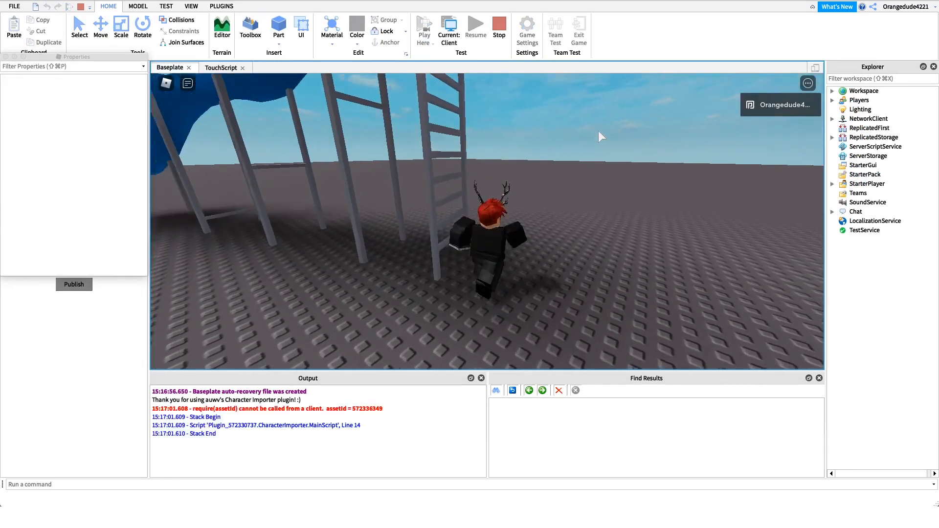